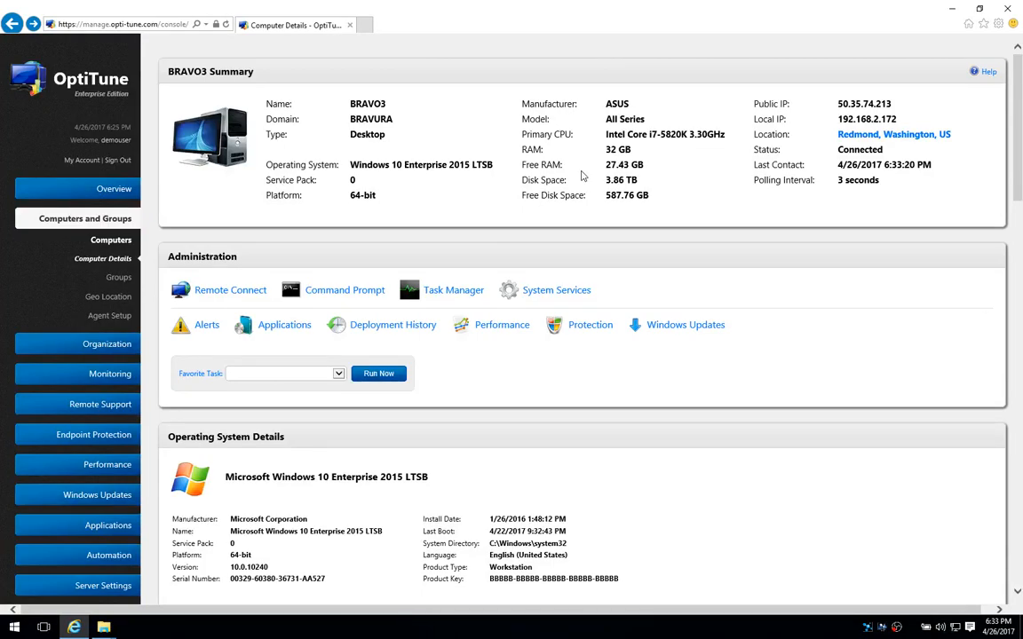
{"action": "mouse_move", "coordinate": [446, 227]}
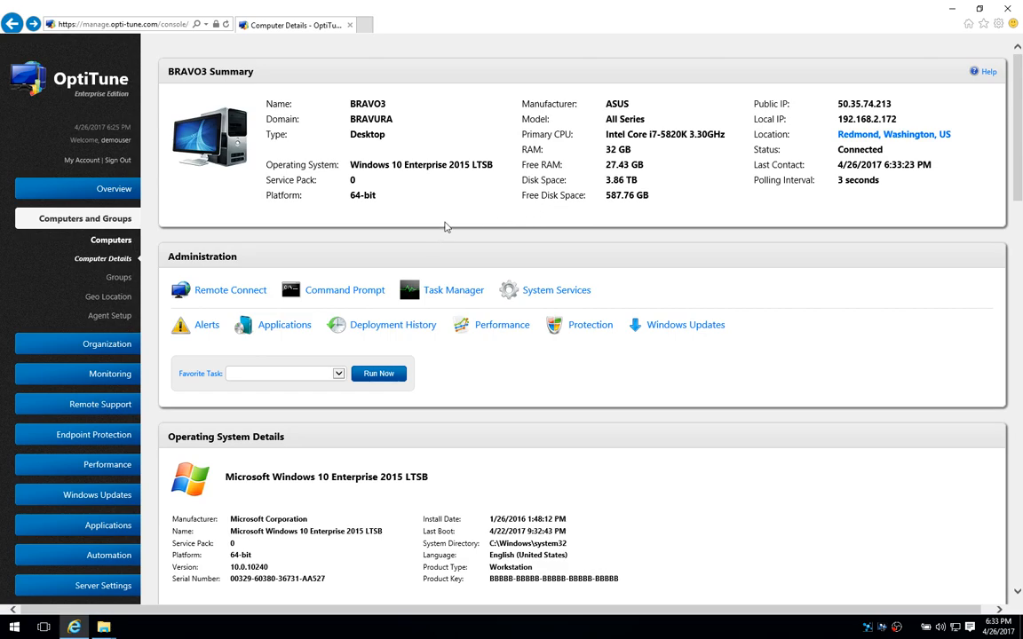
{"action": "mouse_move", "coordinate": [457, 230]}
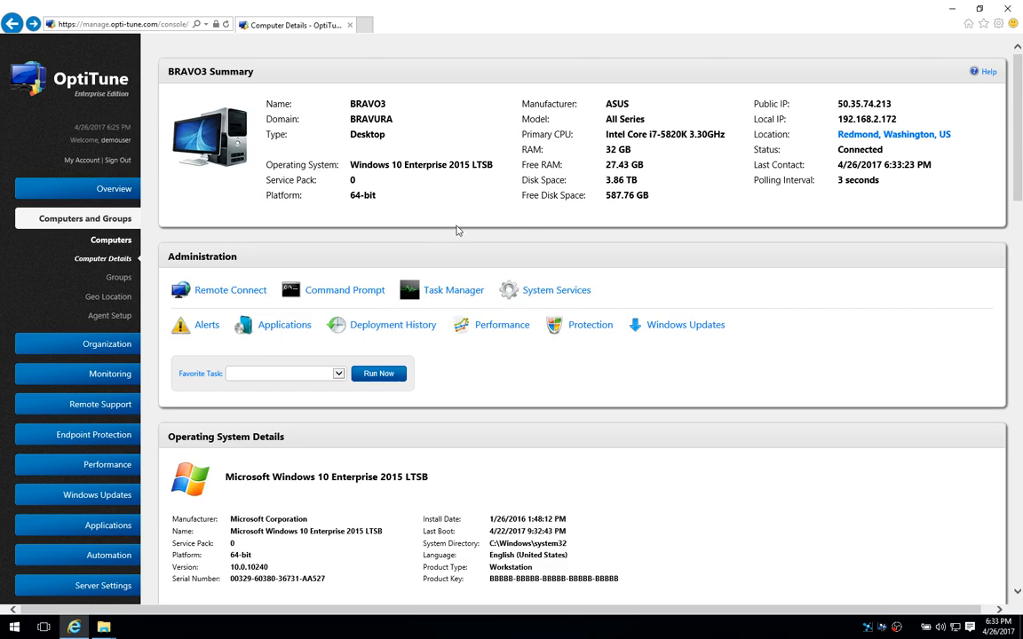
{"action": "mouse_move", "coordinate": [448, 282]}
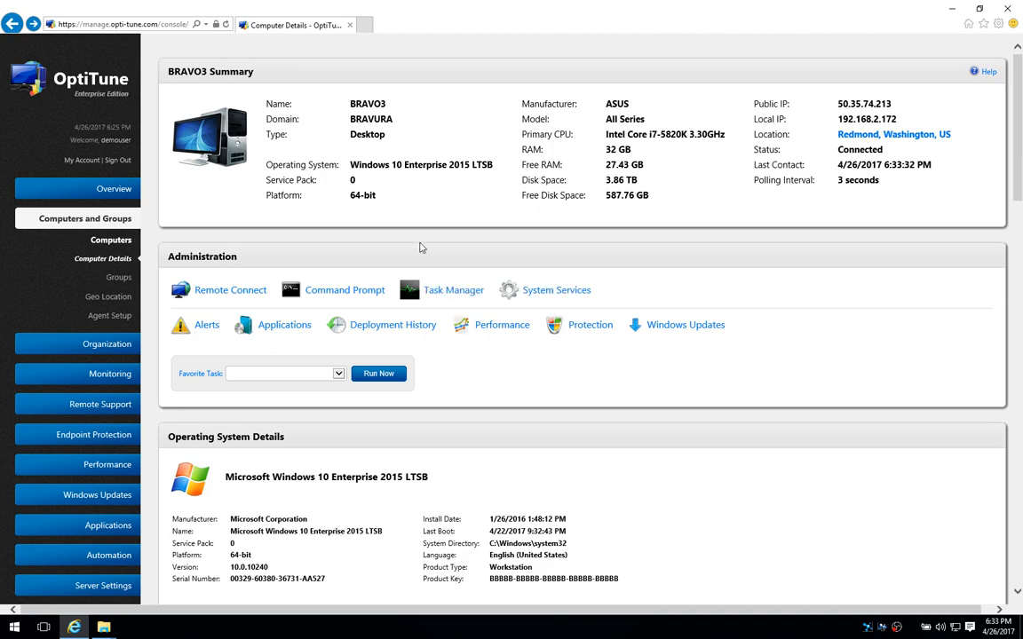
{"action": "mouse_move", "coordinate": [345, 289]}
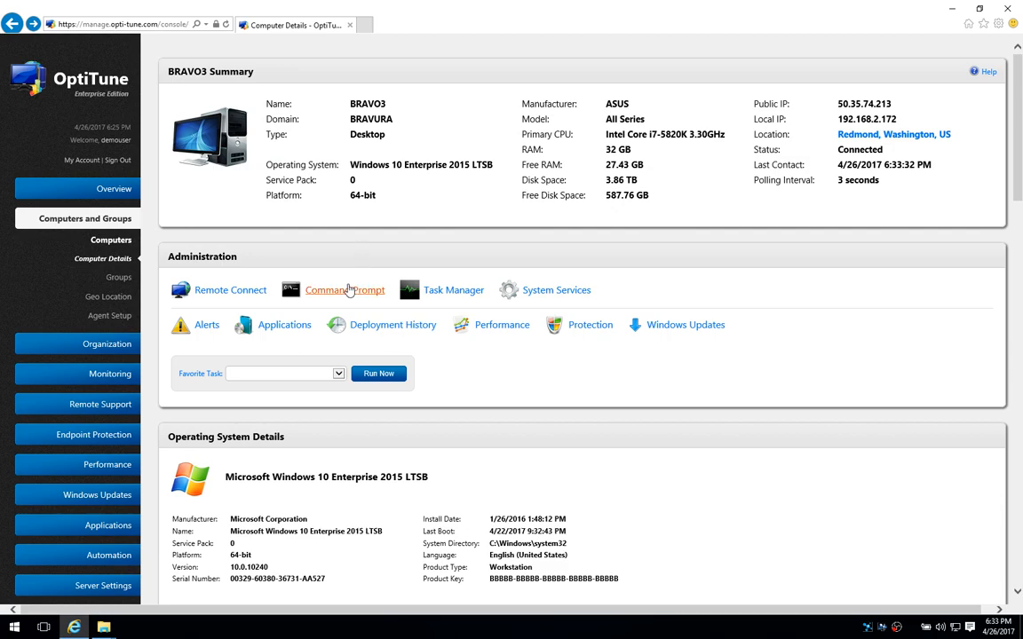
{"action": "mouse_move", "coordinate": [344, 290]}
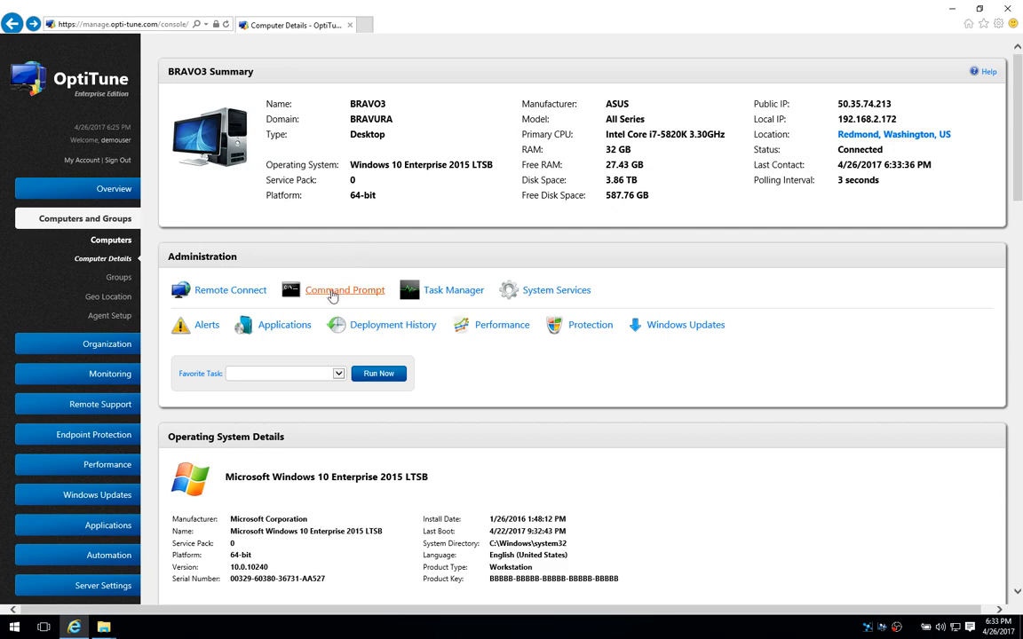
Step: Run 'dir' and then 'help' in BRAVO3's remote command prompt
{"action": "left_click", "coordinate": [344, 290]}
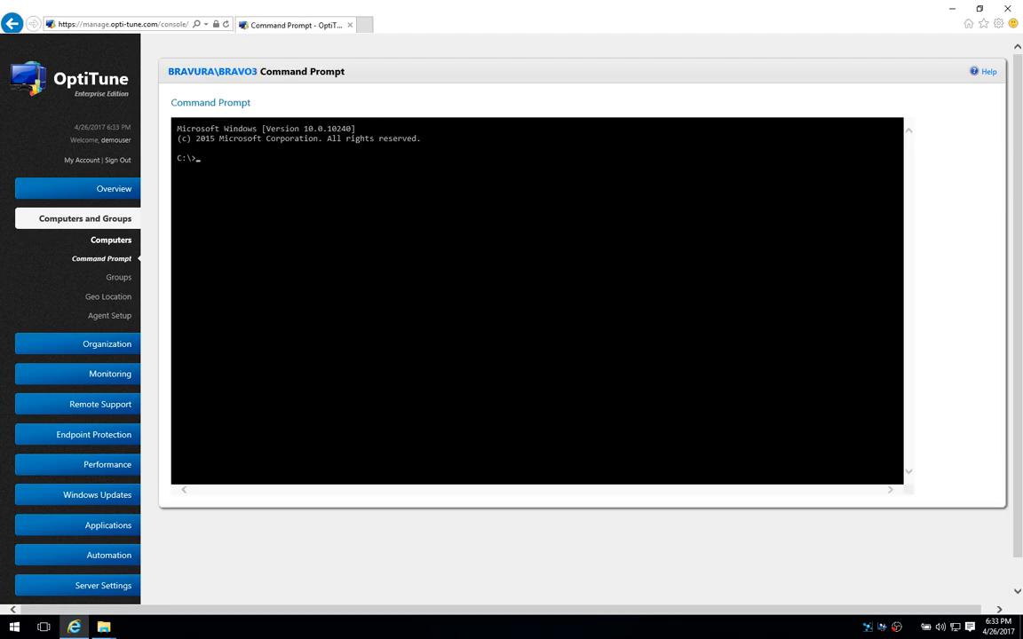
{"action": "mouse_move", "coordinate": [254, 151]}
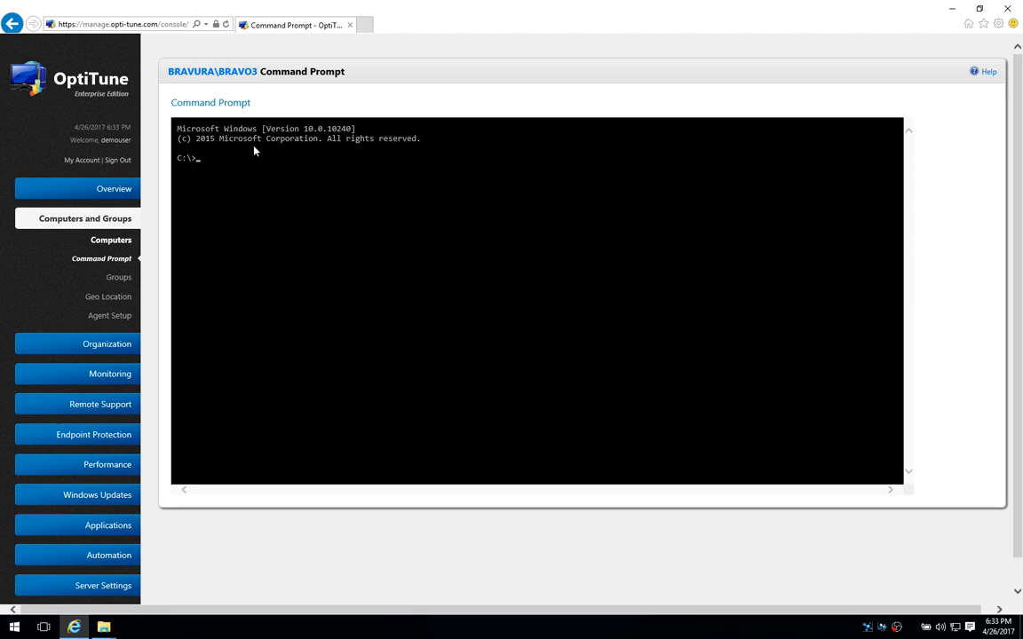
{"action": "type", "text": "dir"}
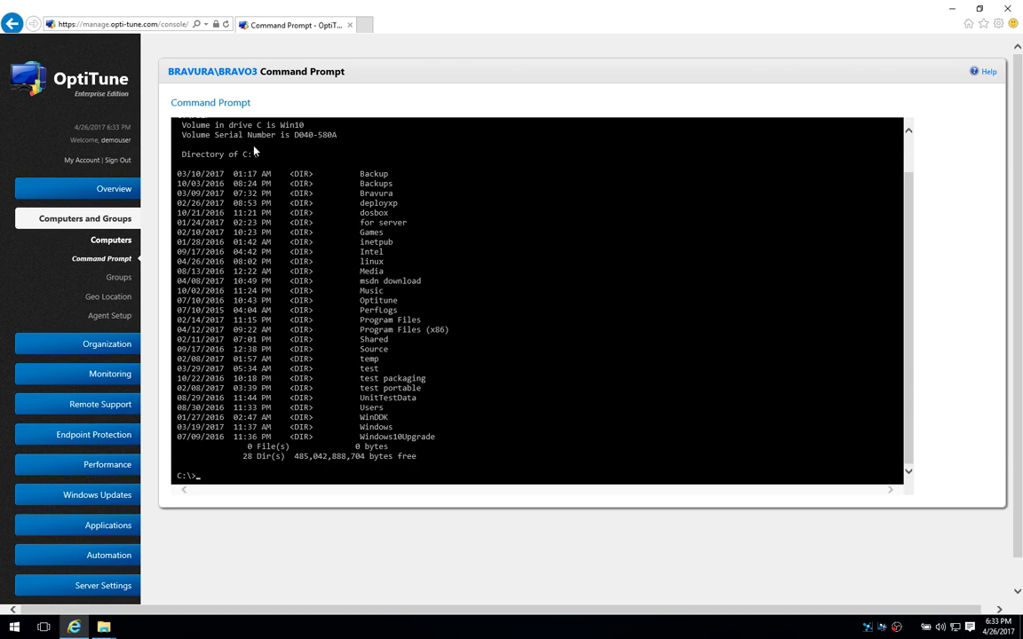
{"action": "type", "text": "help"}
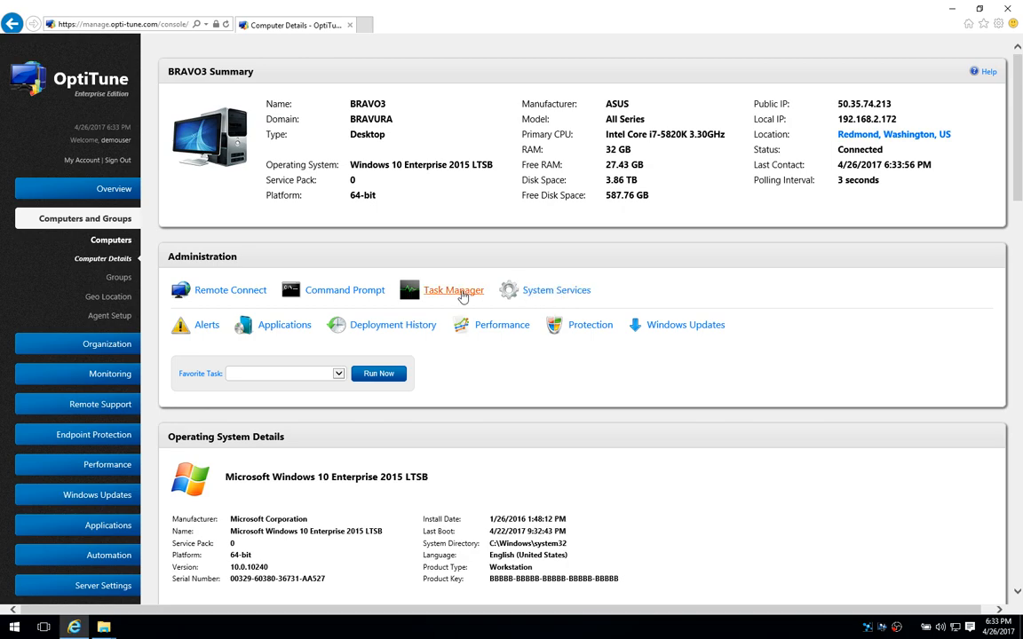
Step: Open BRAVO3's Task Manager and scroll through its CPU, memory, disk and network graphs
{"action": "left_click", "coordinate": [453, 289]}
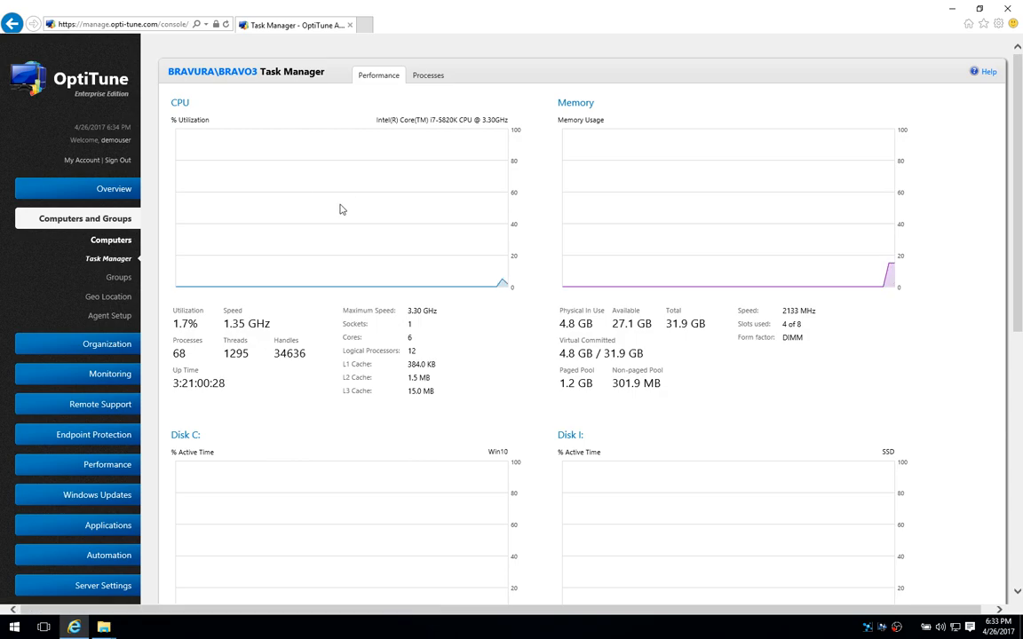
{"action": "mouse_move", "coordinate": [397, 296]}
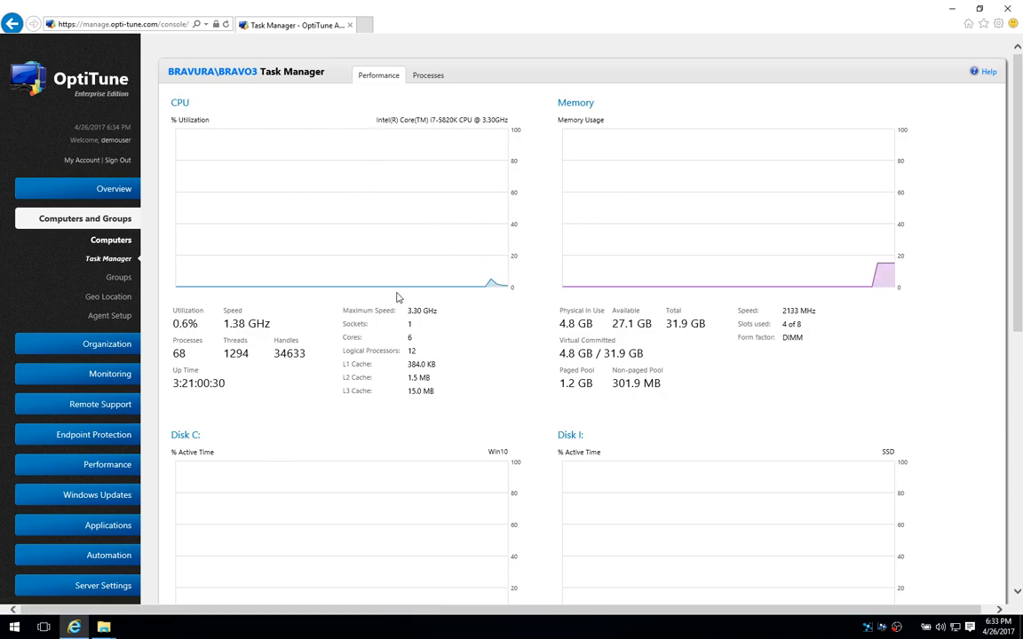
{"action": "scroll", "scroll_direction": "down", "scroll_amount": 3}
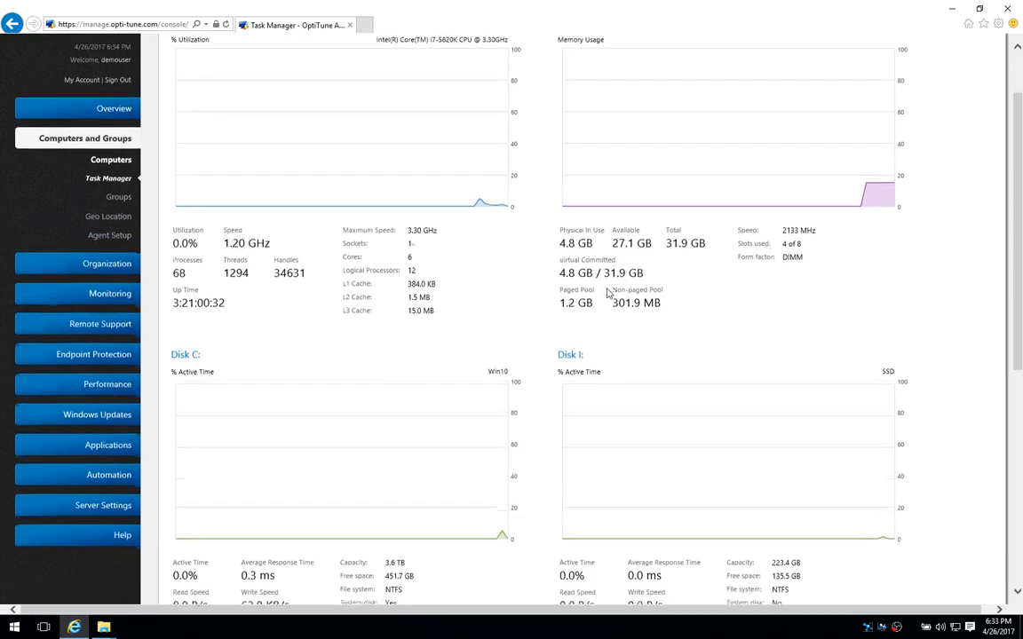
{"action": "scroll", "scroll_direction": "down", "scroll_amount": 3}
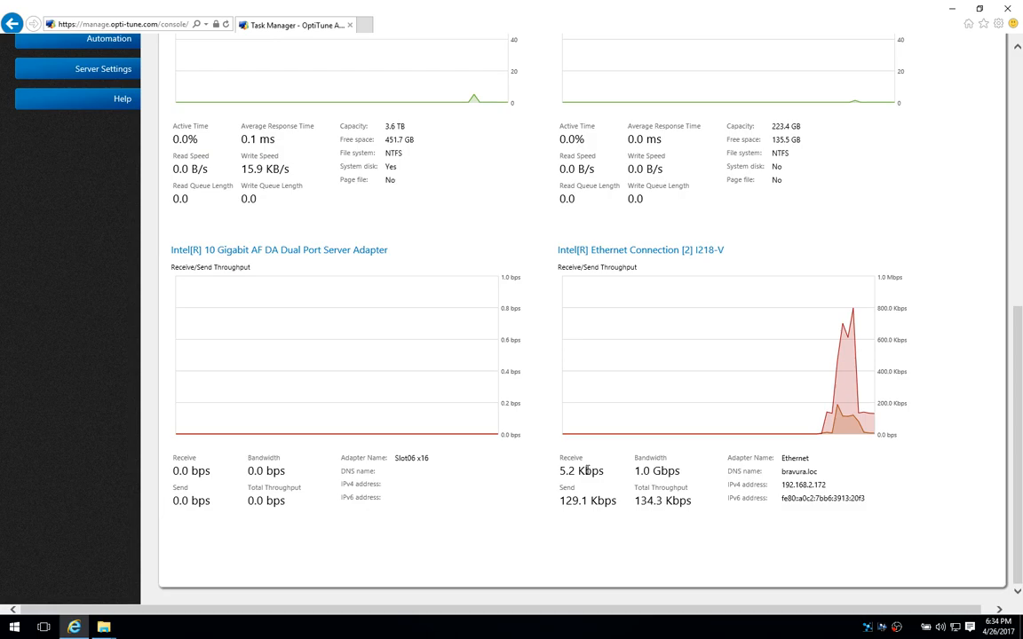
{"action": "mouse_move", "coordinate": [756, 396]}
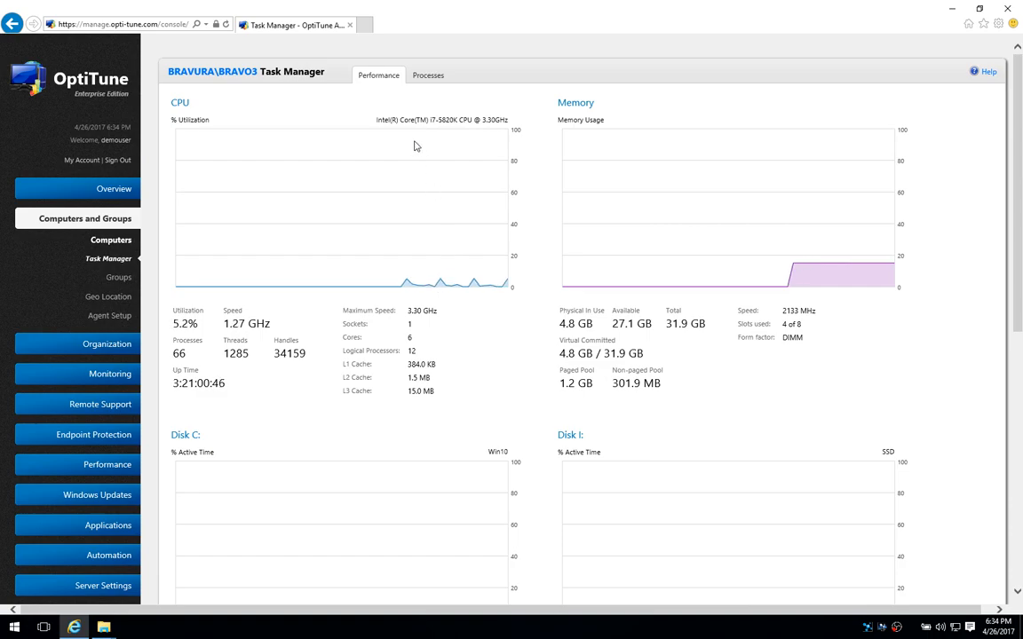
{"action": "mouse_move", "coordinate": [483, 183]}
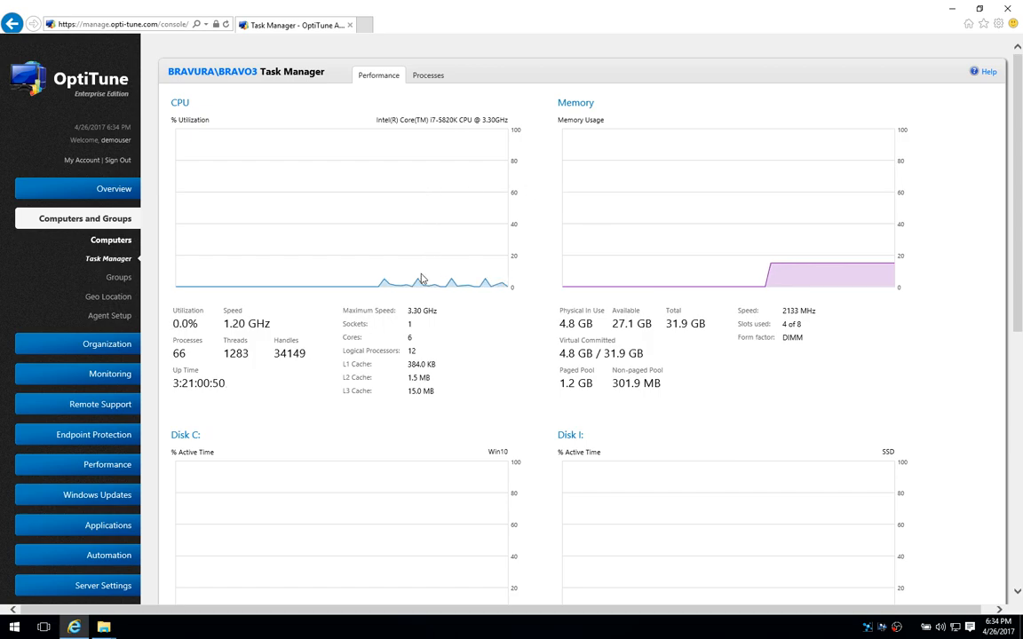
{"action": "mouse_move", "coordinate": [627, 195]}
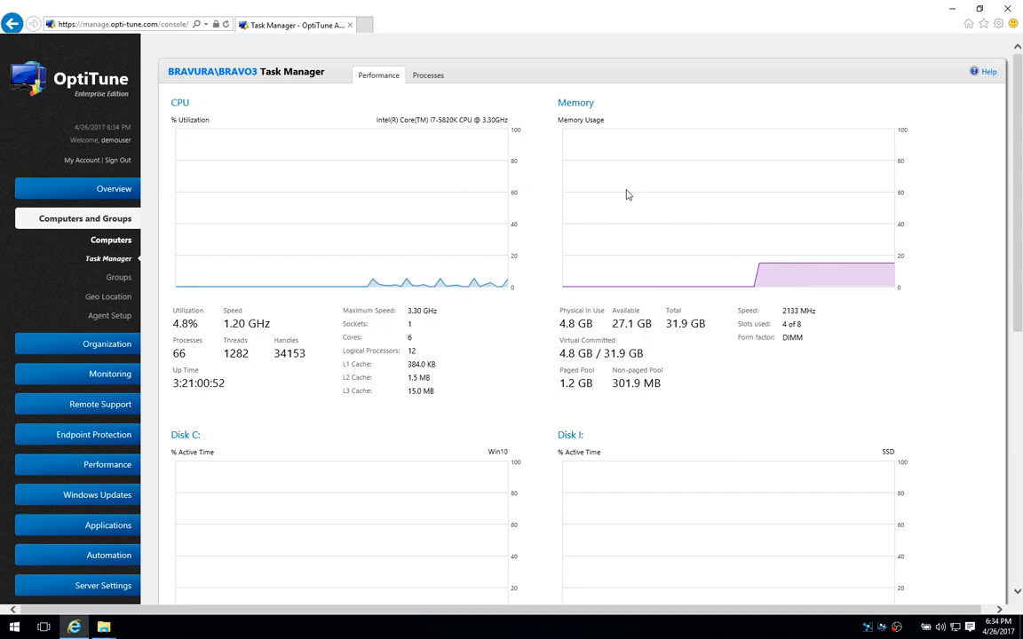
{"action": "scroll", "scroll_direction": "down", "scroll_amount": 3}
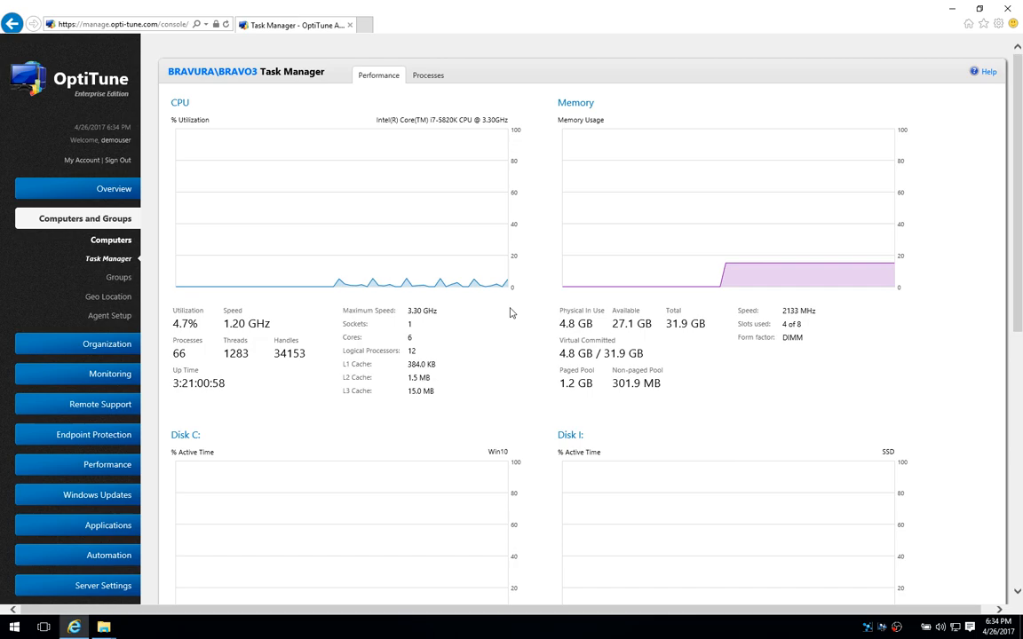
{"action": "mouse_move", "coordinate": [531, 300]}
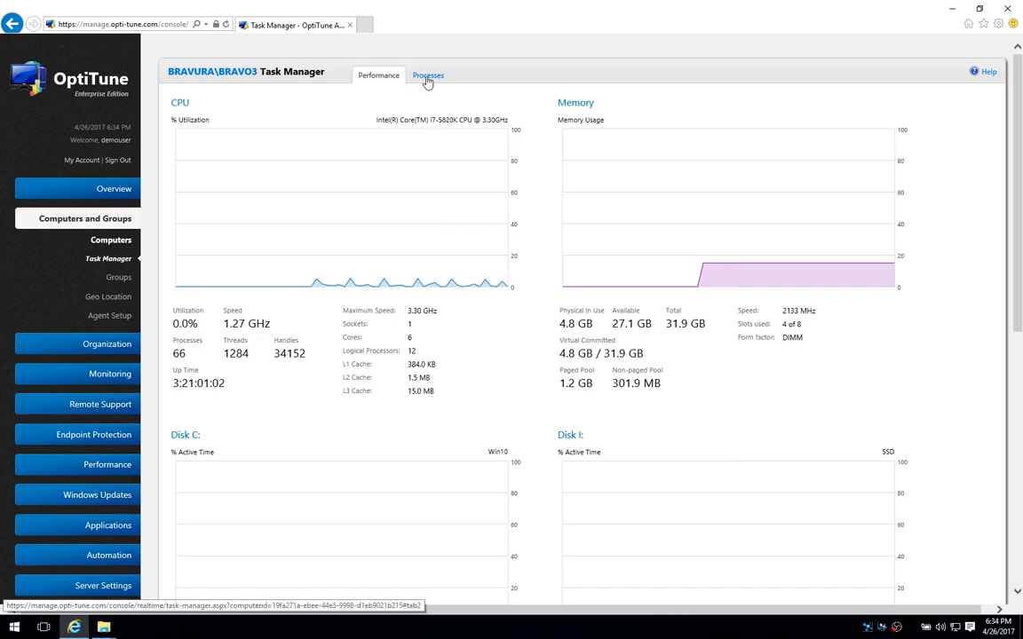
Step: Show BRAVO3's running processes and scroll through the list
{"action": "left_click", "coordinate": [428, 74]}
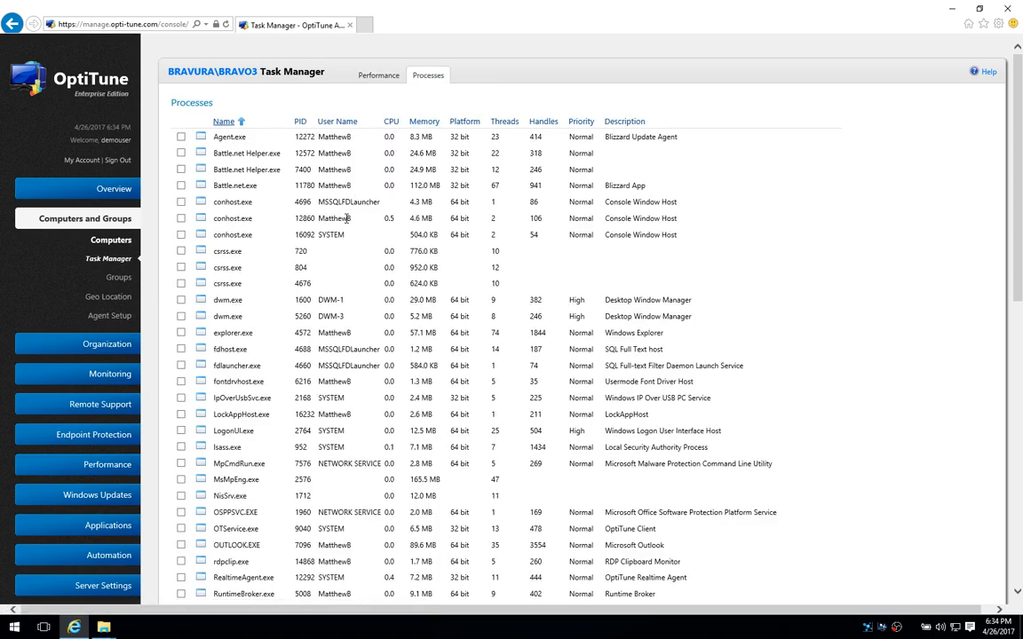
{"action": "scroll", "scroll_direction": "down", "scroll_amount": 3}
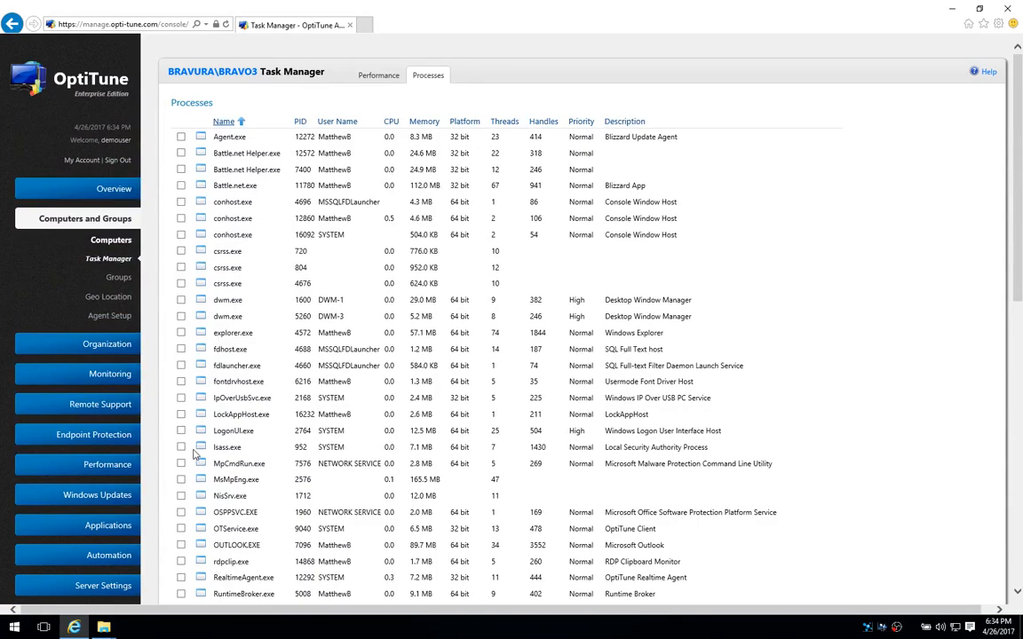
{"action": "mouse_move", "coordinate": [200, 500]}
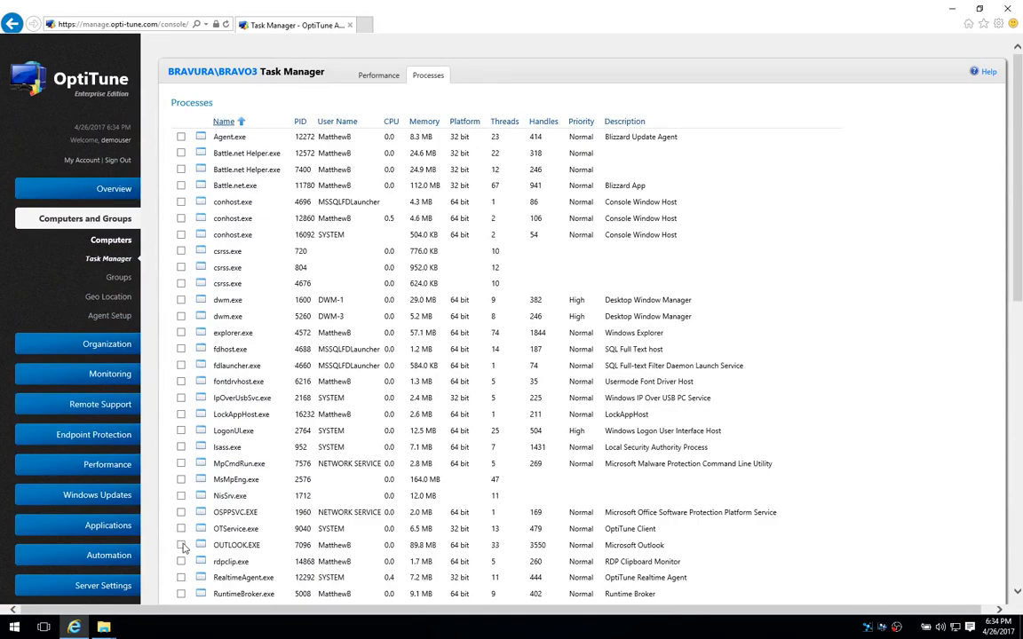
{"action": "scroll", "scroll_direction": "down", "scroll_amount": 3}
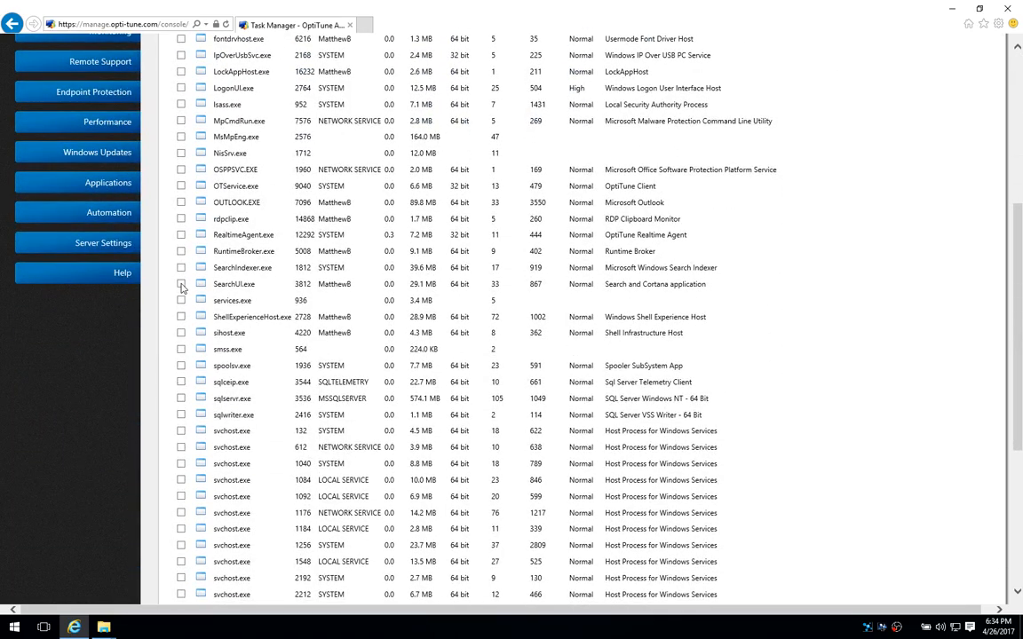
Step: Mark SearchUI.exe and set its priority to Normal
{"action": "left_click", "coordinate": [181, 284]}
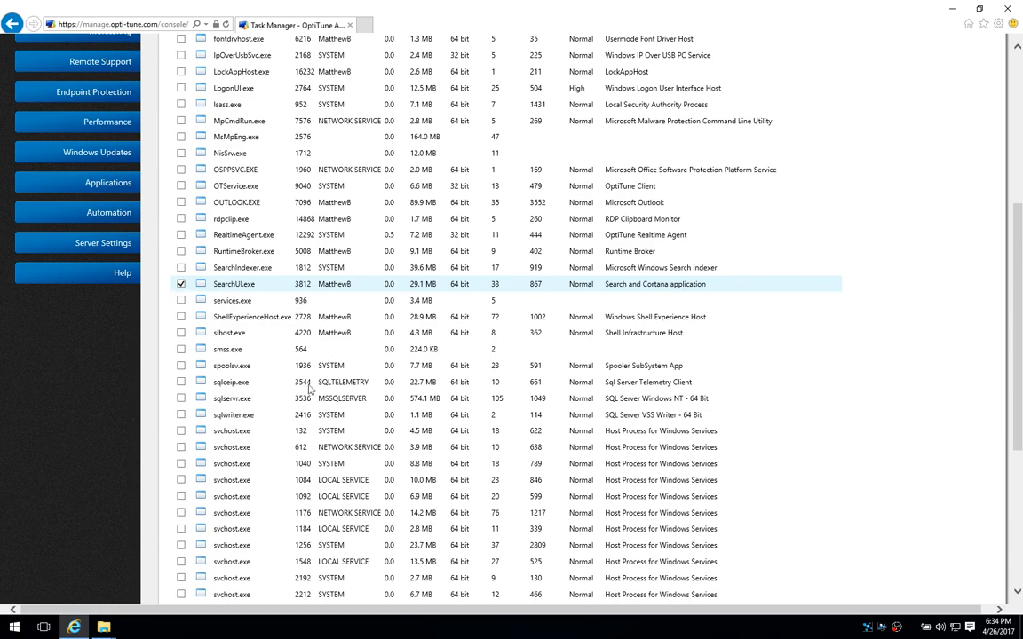
{"action": "scroll", "scroll_direction": "down", "scroll_amount": 3}
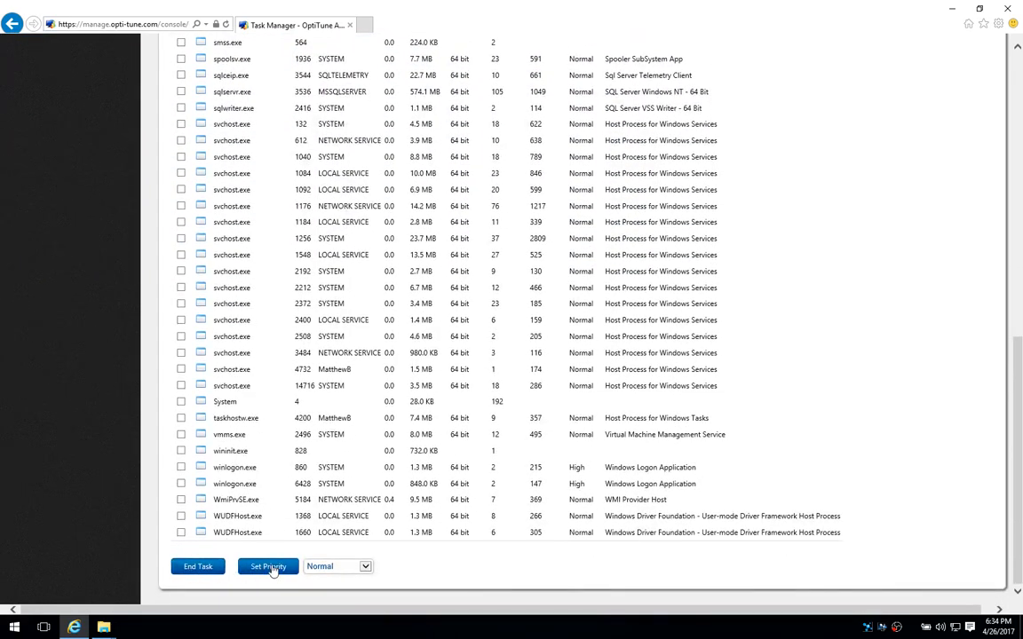
{"action": "left_click", "coordinate": [337, 565]}
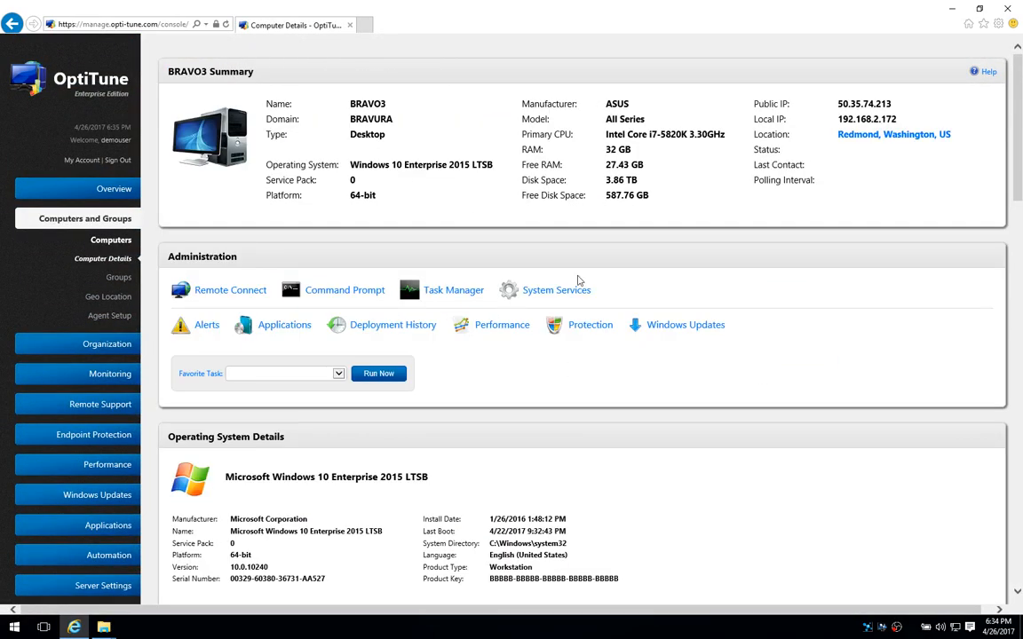
Step: Show BRAVO3's system services, sorted by startup type, then by status
{"action": "left_click", "coordinate": [556, 290]}
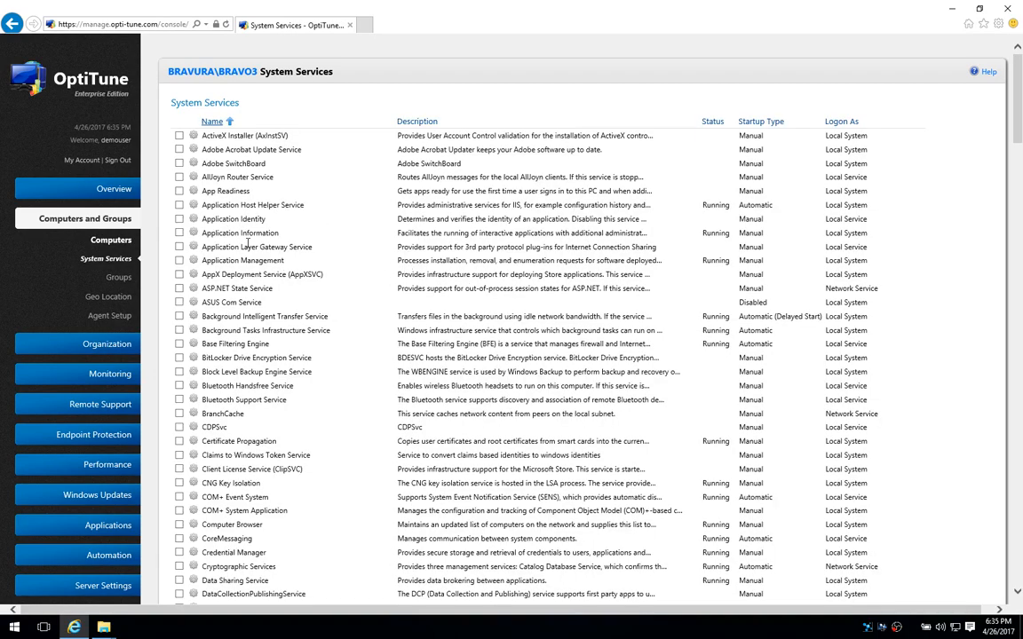
{"action": "mouse_move", "coordinate": [281, 306]}
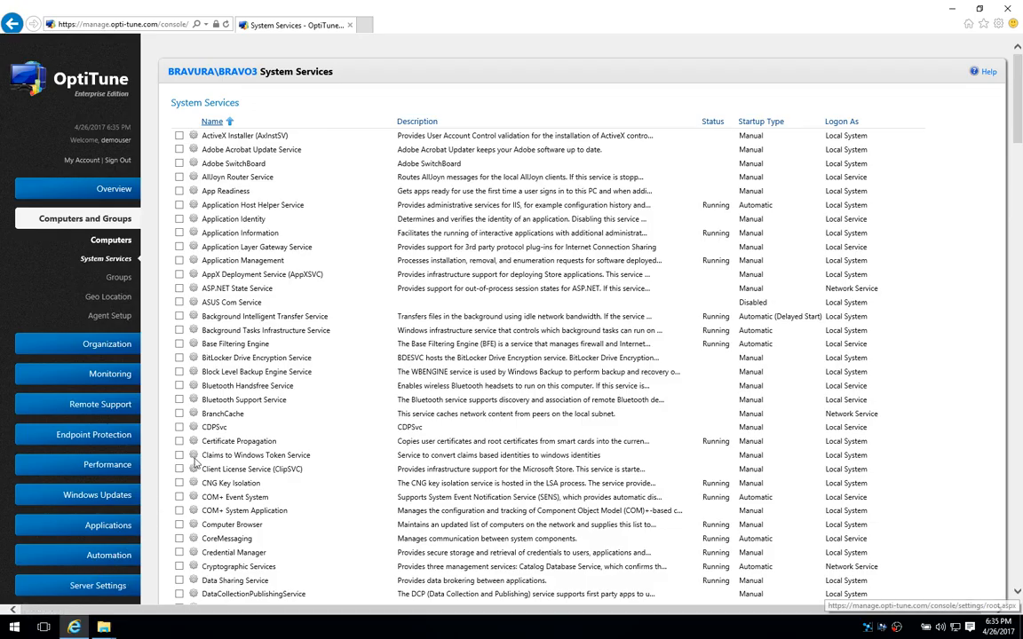
{"action": "scroll", "scroll_direction": "down", "scroll_amount": 3}
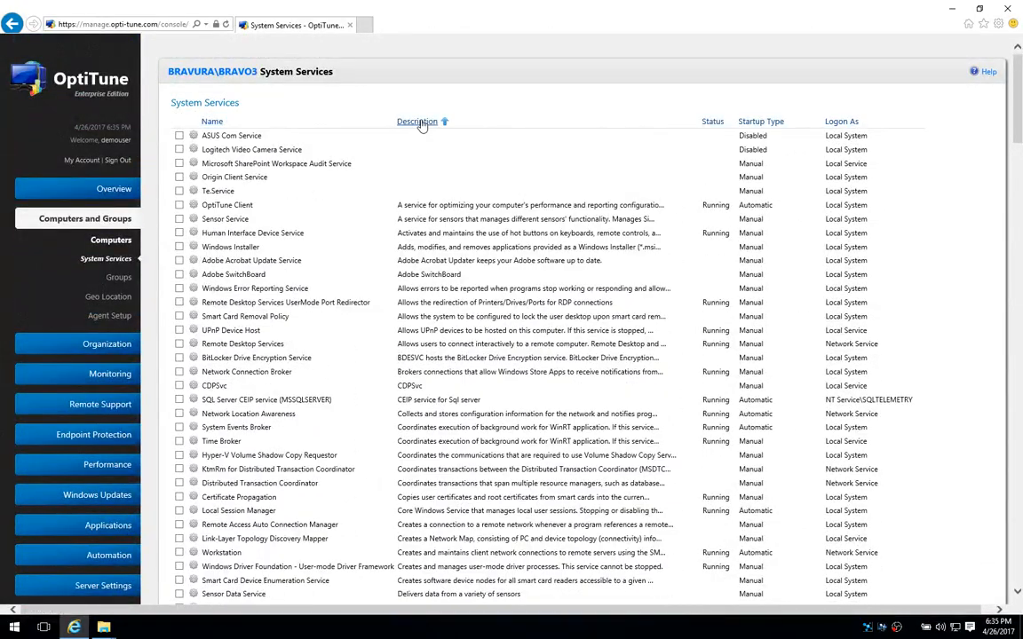
{"action": "left_click", "coordinate": [761, 121]}
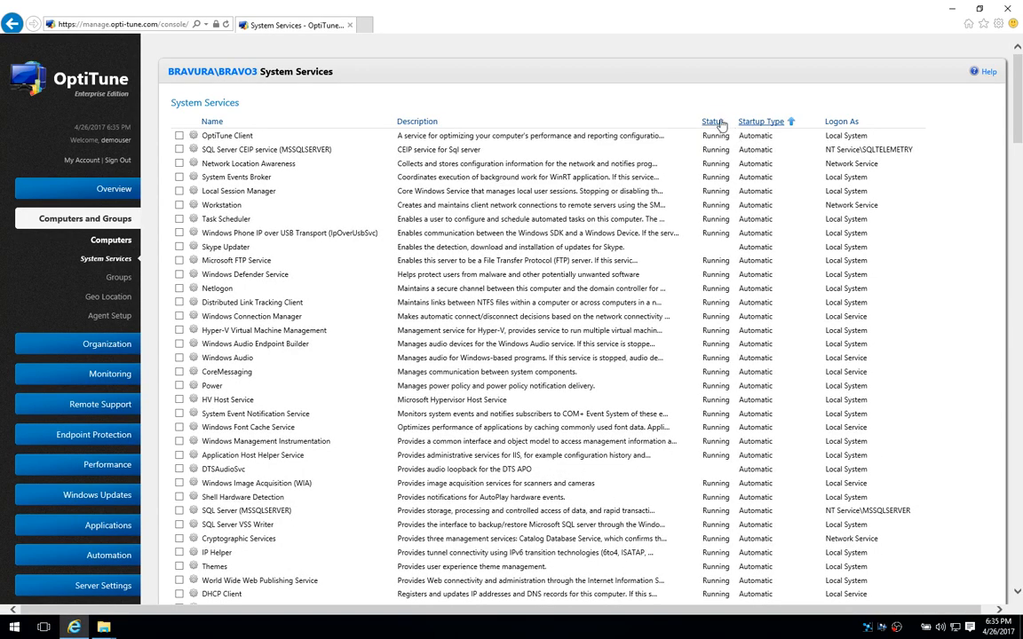
{"action": "left_click", "coordinate": [713, 121]}
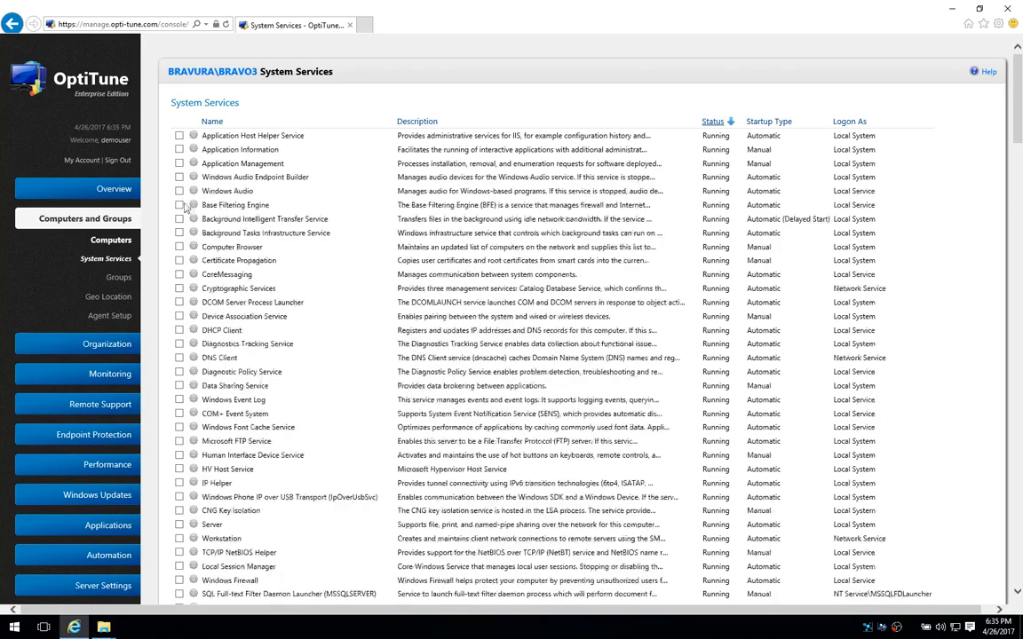
Step: Mark the Windows Audio service and scroll down to the action buttons
{"action": "left_click", "coordinate": [179, 190]}
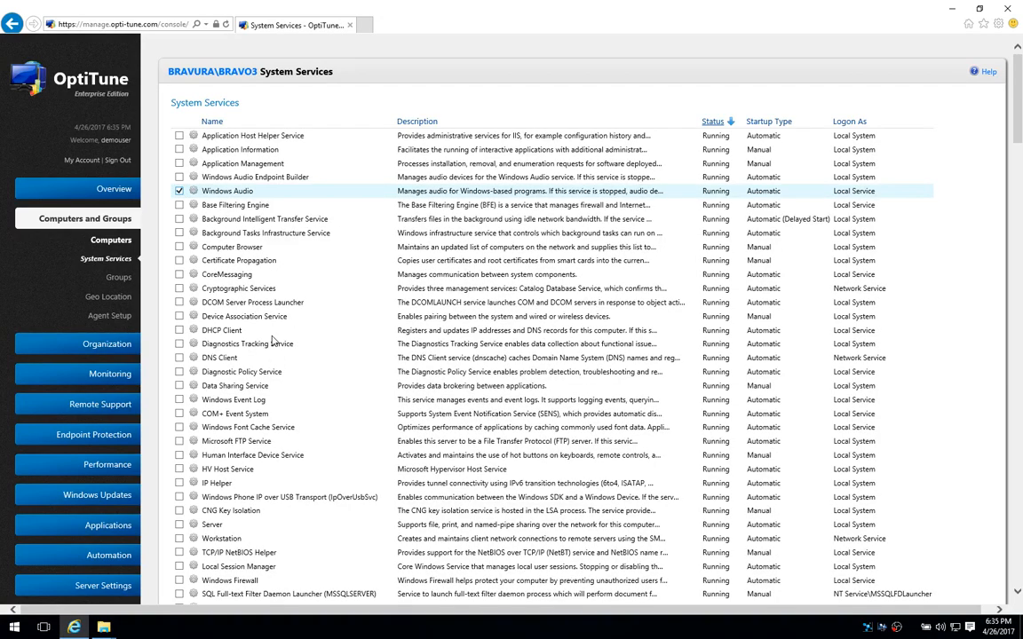
{"action": "scroll", "scroll_direction": "down", "scroll_amount": 3}
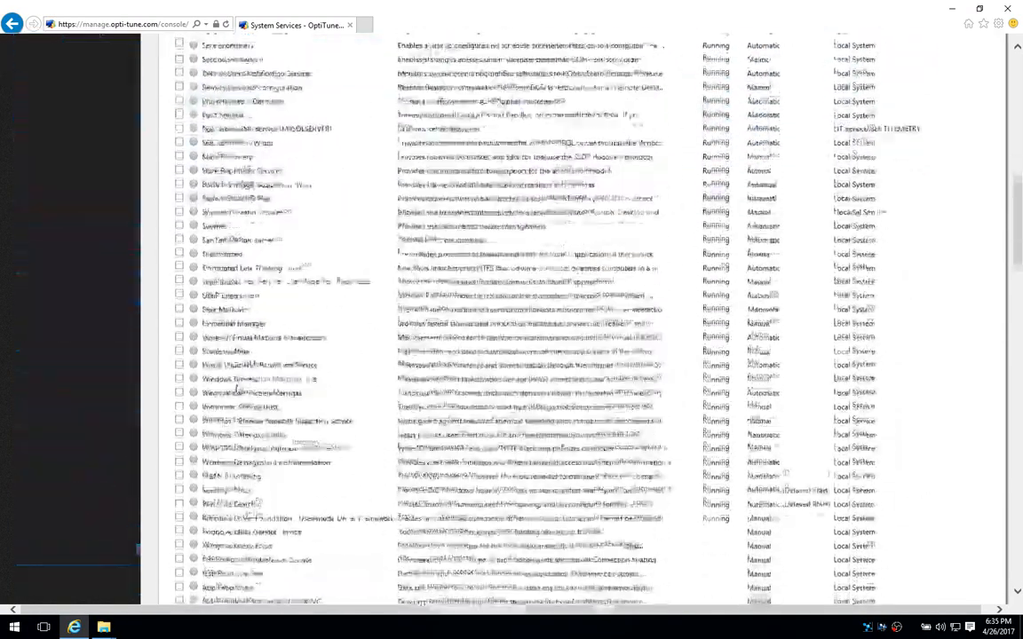
{"action": "scroll", "scroll_direction": "down", "scroll_amount": 3}
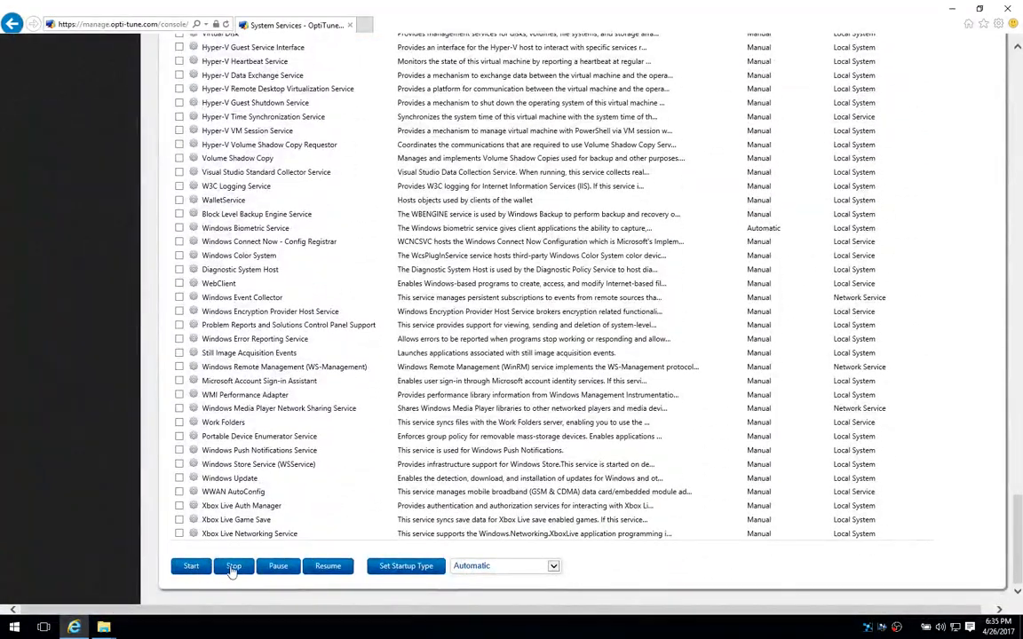